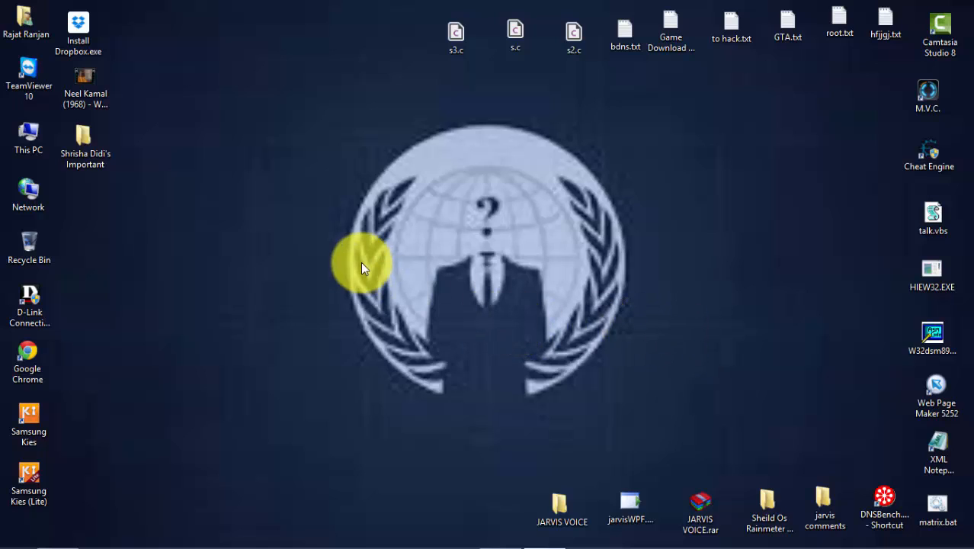
{"action": "mouse_move", "coordinate": [271, 382]}
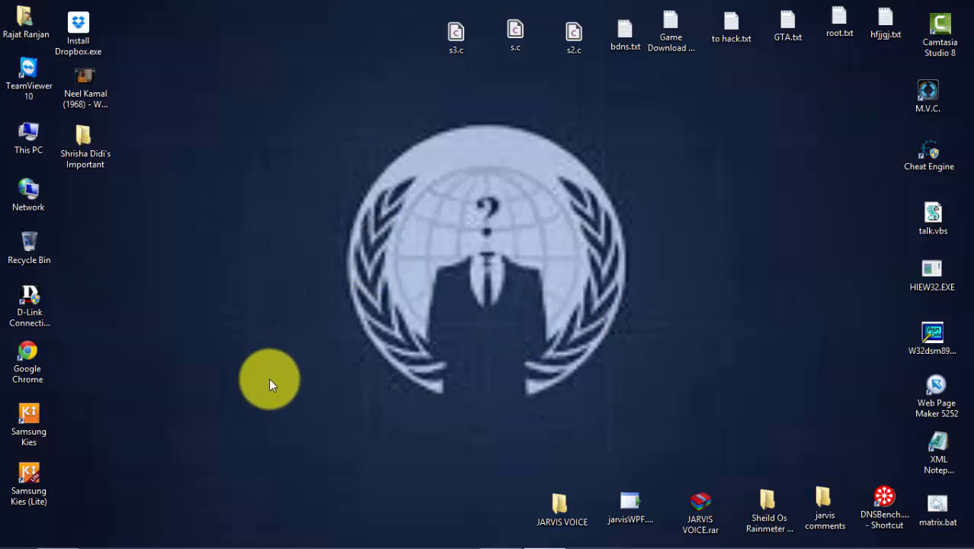
{"action": "mouse_move", "coordinate": [288, 349]}
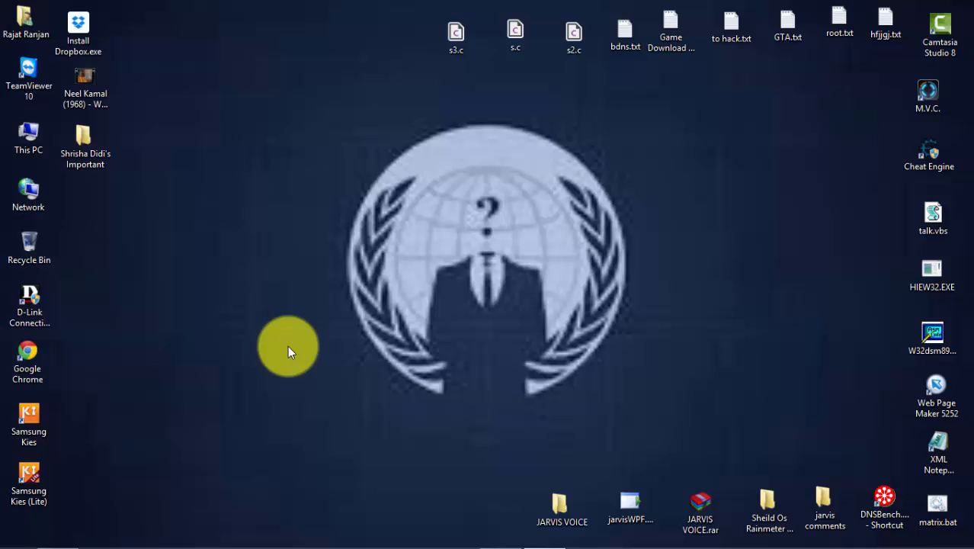
{"action": "mouse_move", "coordinate": [201, 424]}
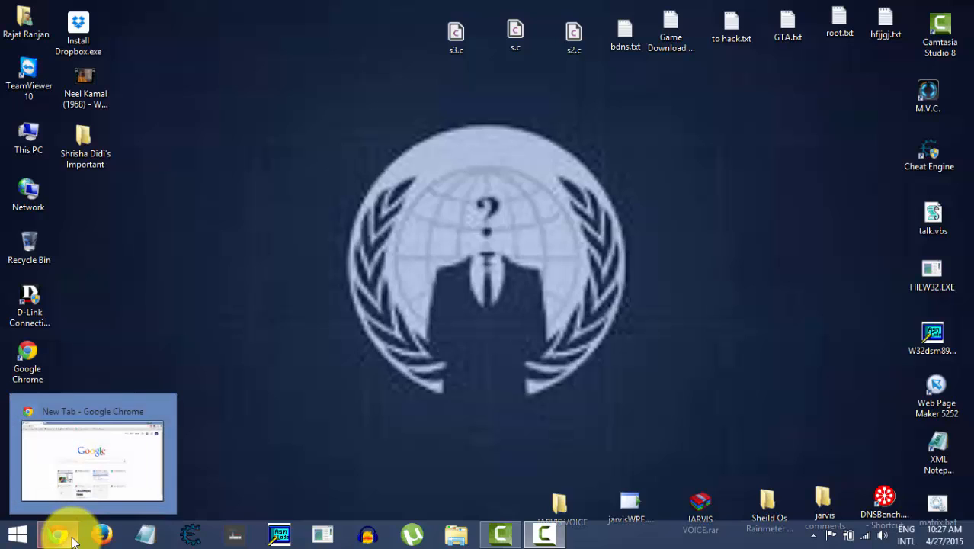
- Bring the Chrome new tab window to the front from the taskbar
{"action": "left_click", "coordinate": [59, 533]}
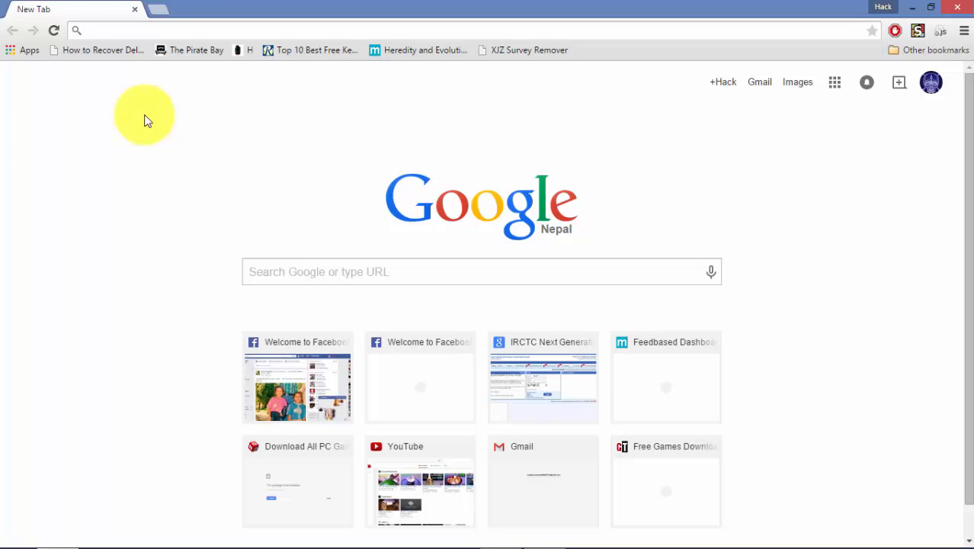
{"action": "mouse_move", "coordinate": [900, 6]}
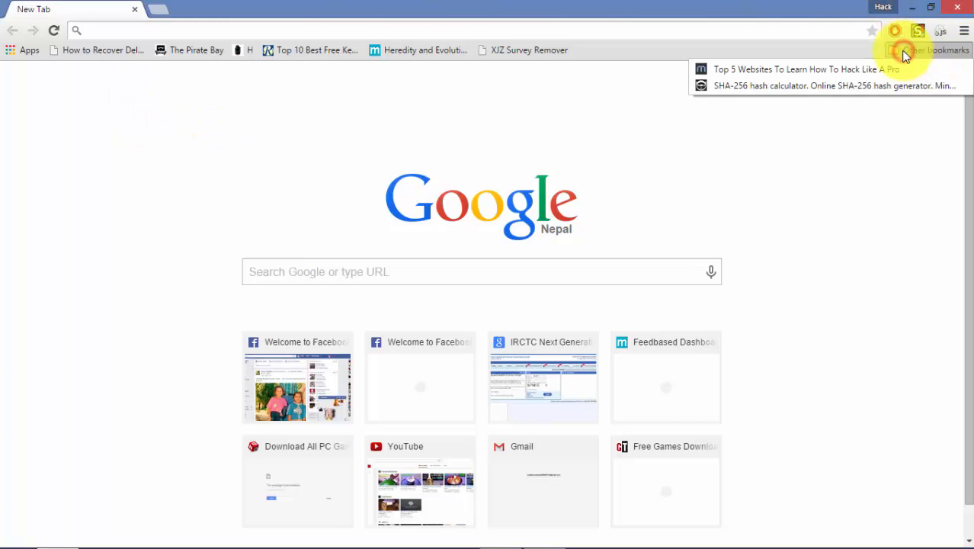
- Load the Xorbin SHA-256 hash calculator from bookmarks and dismiss the covering ad
{"action": "left_click", "coordinate": [836, 86]}
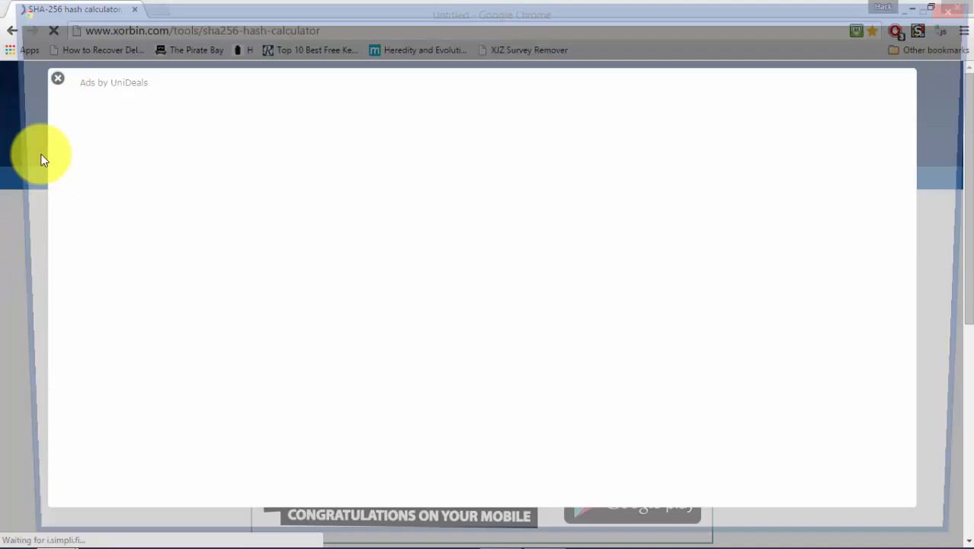
{"action": "left_click", "coordinate": [58, 79]}
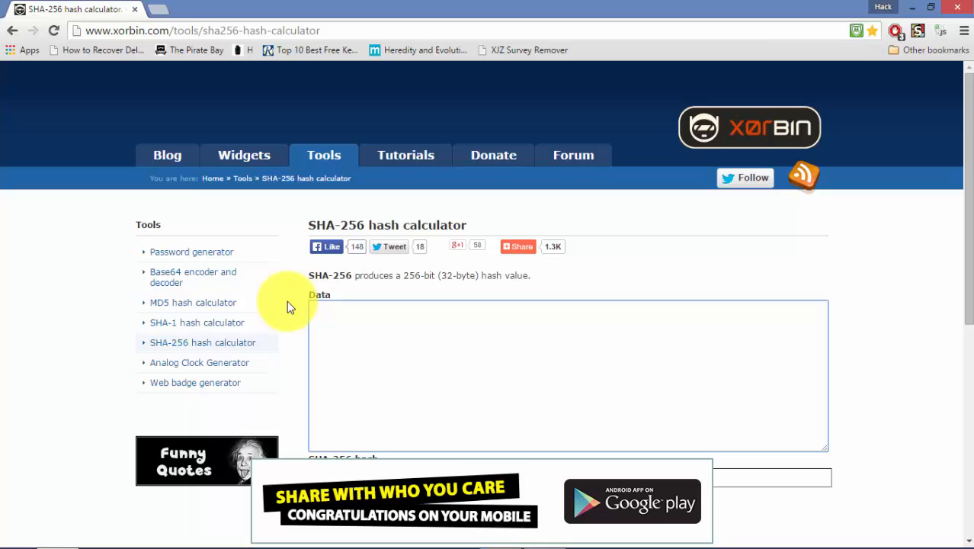
- Enter 'evilzone.org' as the data to be hashed
{"action": "type", "text": "evilzone.or"}
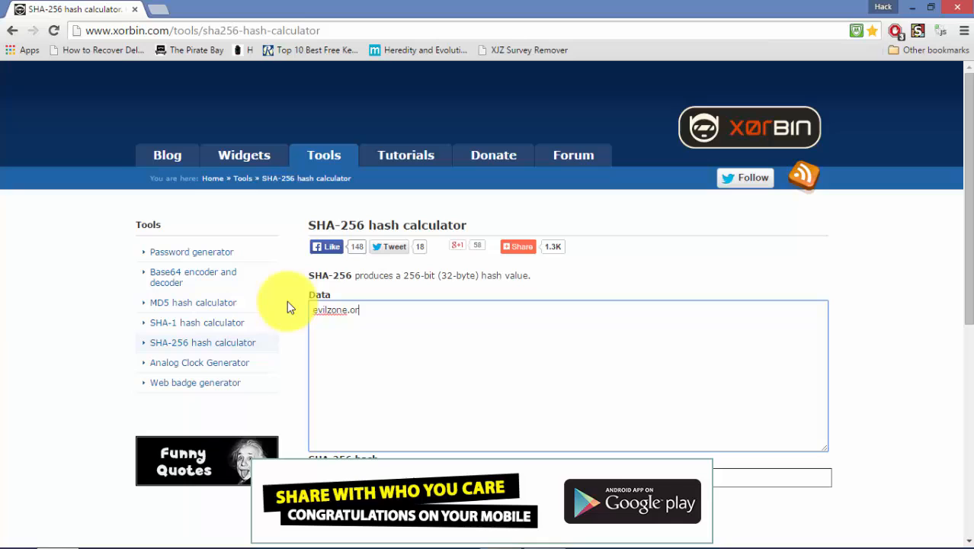
{"action": "scroll", "scroll_direction": "down", "scroll_amount": 3}
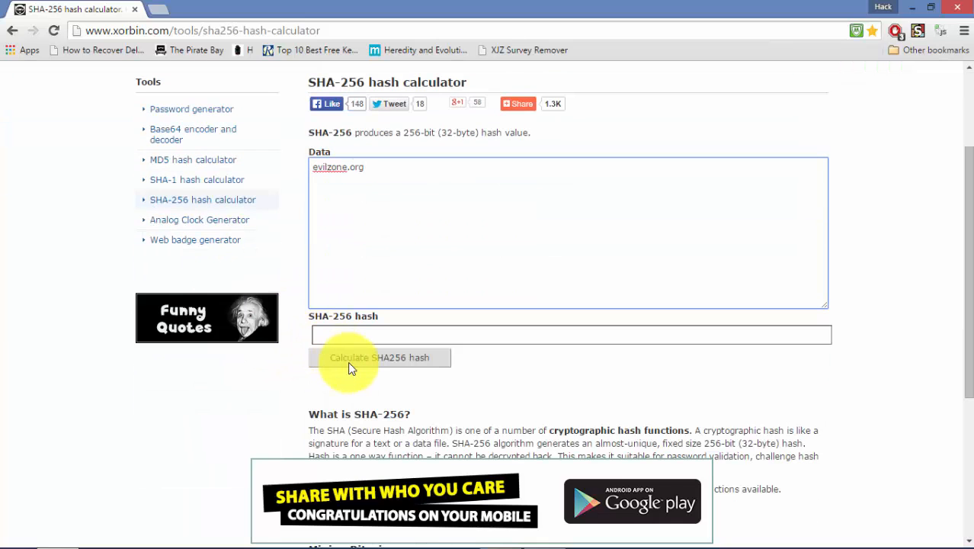
- Calculate the SHA-256 hash of 'evilzone.org', leaving the hex digest highlighted
{"action": "left_click", "coordinate": [379, 357]}
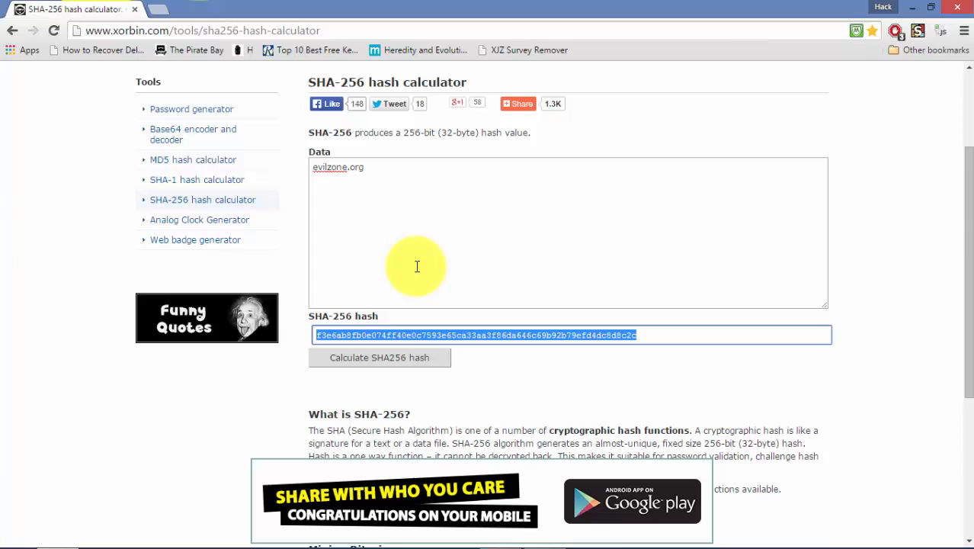
{"action": "scroll", "scroll_direction": "down", "scroll_amount": 3}
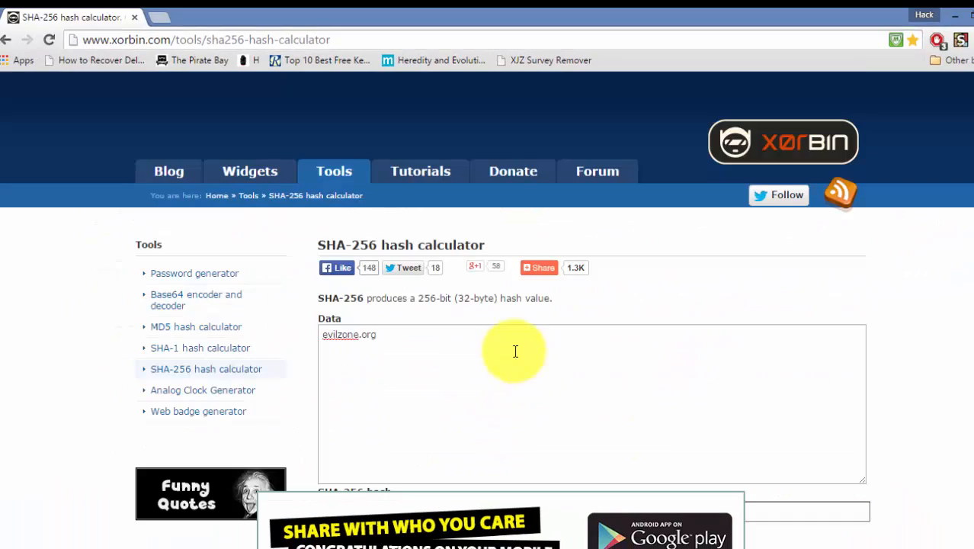
{"action": "mouse_move", "coordinate": [639, 293]}
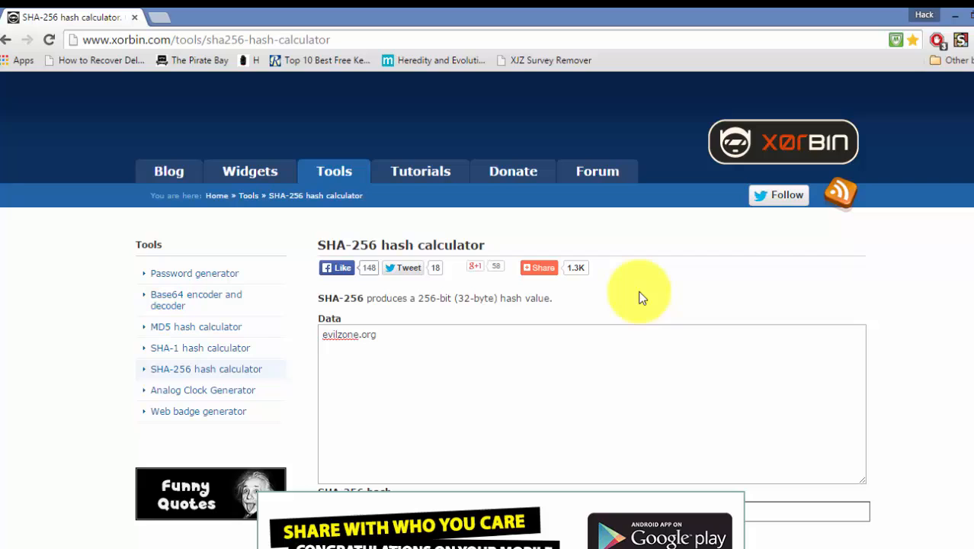
{"action": "mouse_move", "coordinate": [565, 336]}
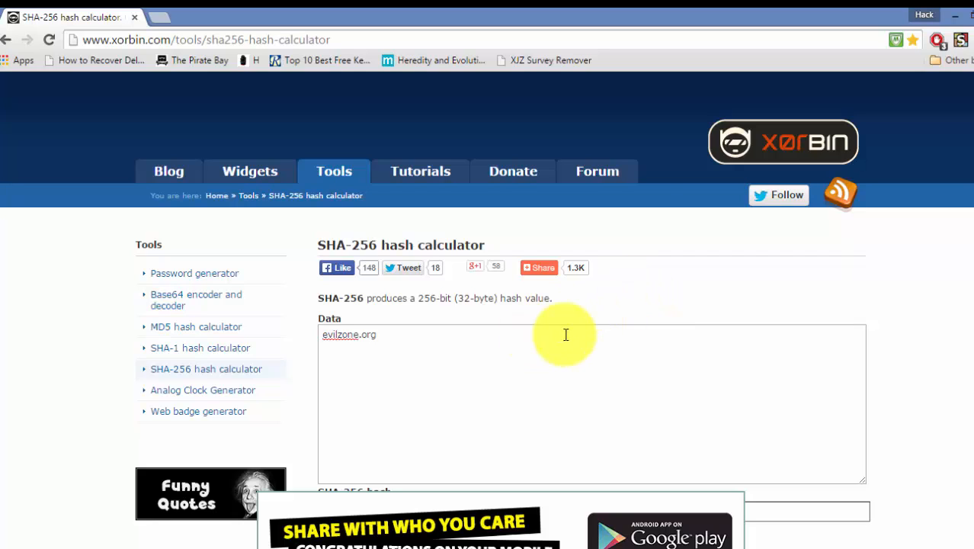
{"action": "mouse_move", "coordinate": [613, 316]}
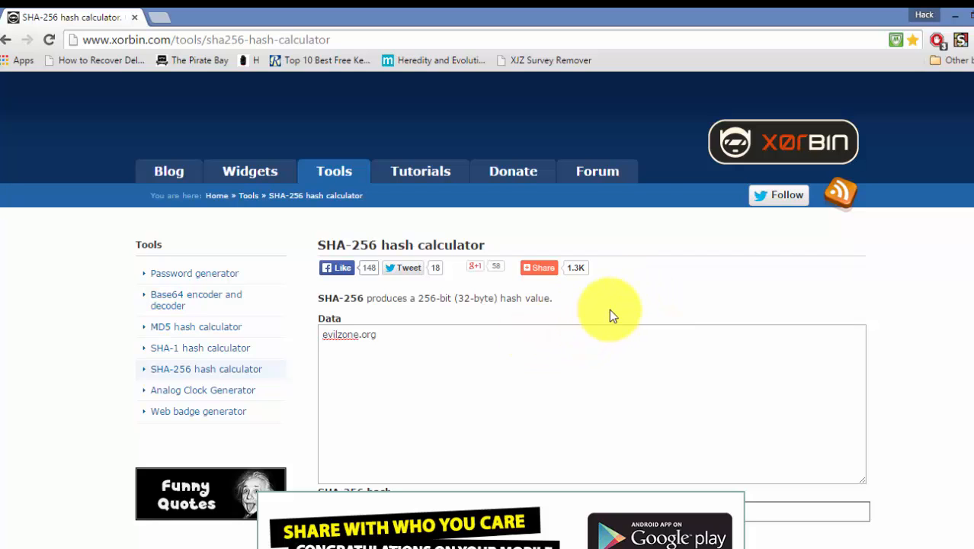